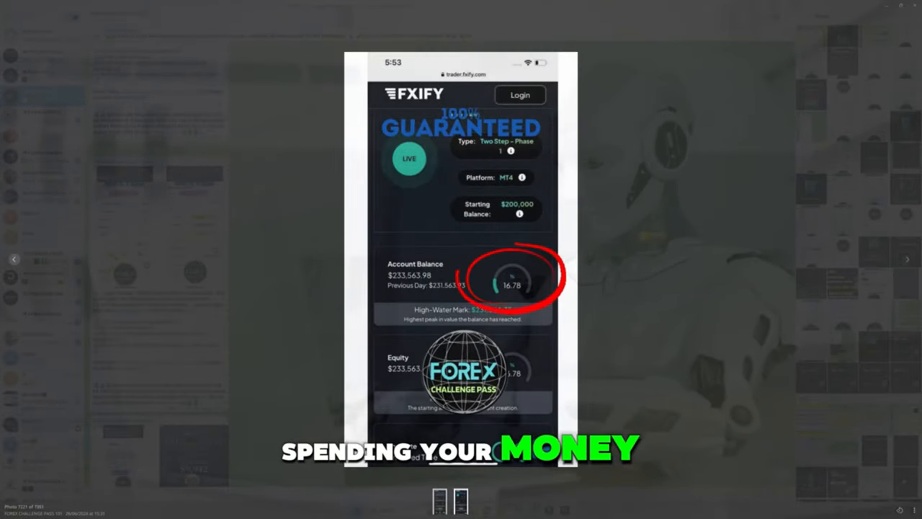
scroll("down", 3)
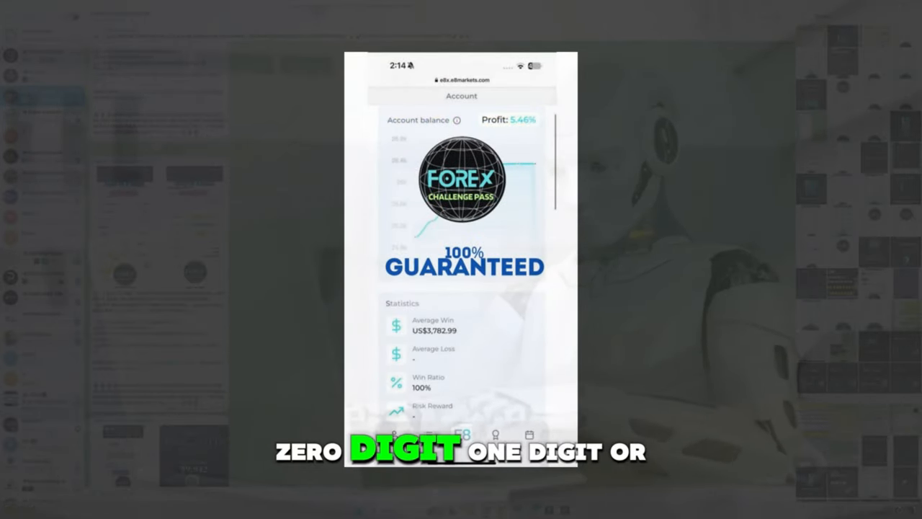
scroll("down", 3)
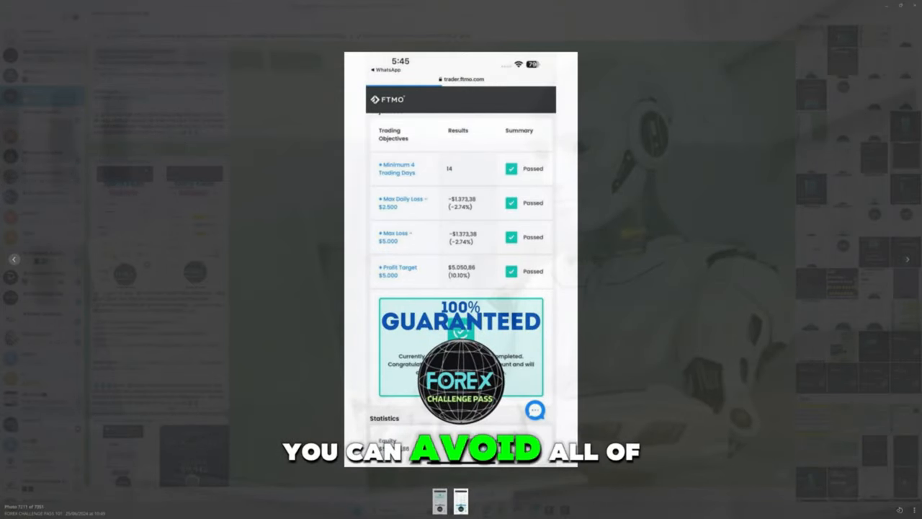
scroll("down", 3)
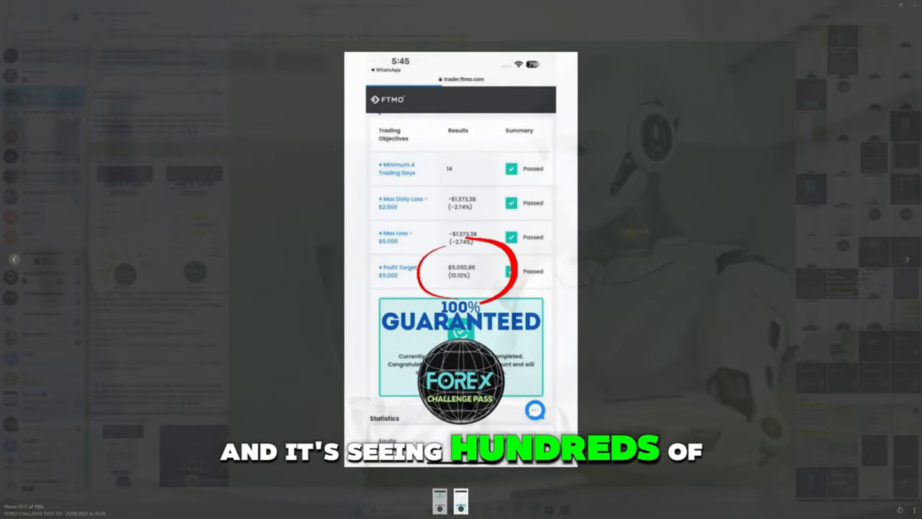
scroll("down", 3)
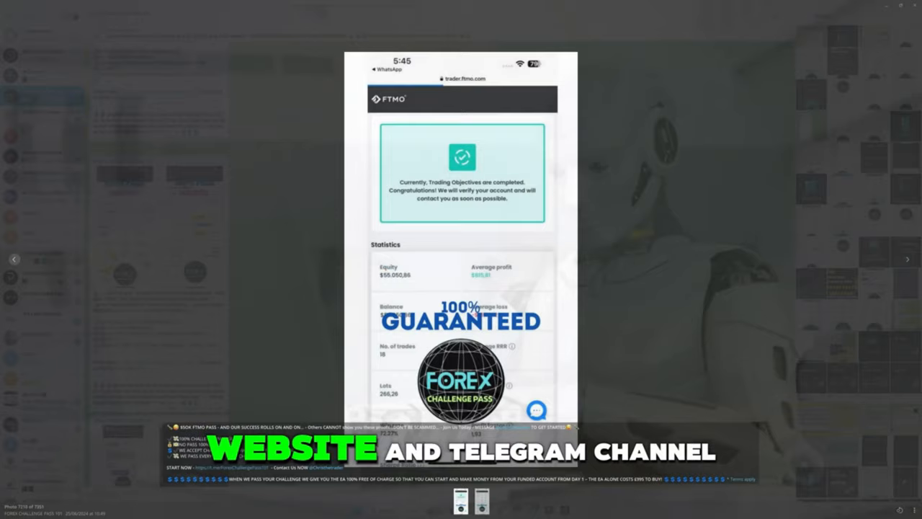